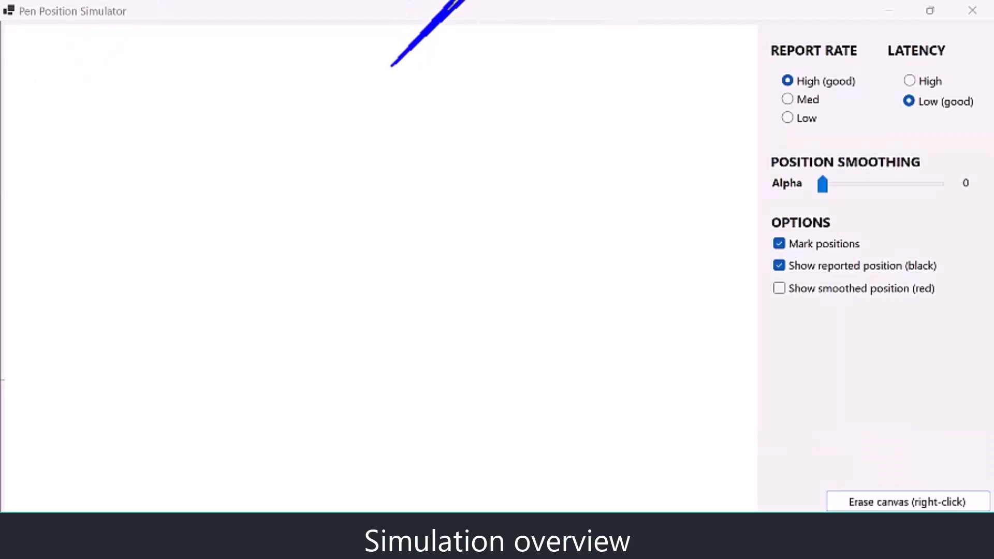
- Draw a large loop spiralling inward to the canvas centre
left_click_drag(398, 60, 40, 371)
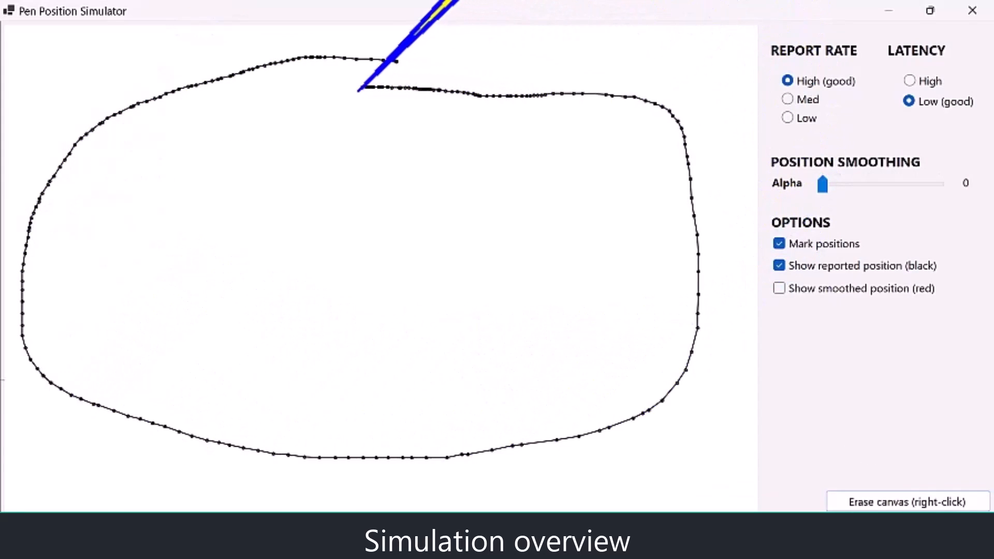
left_click_drag(387, 63, 633, 291)
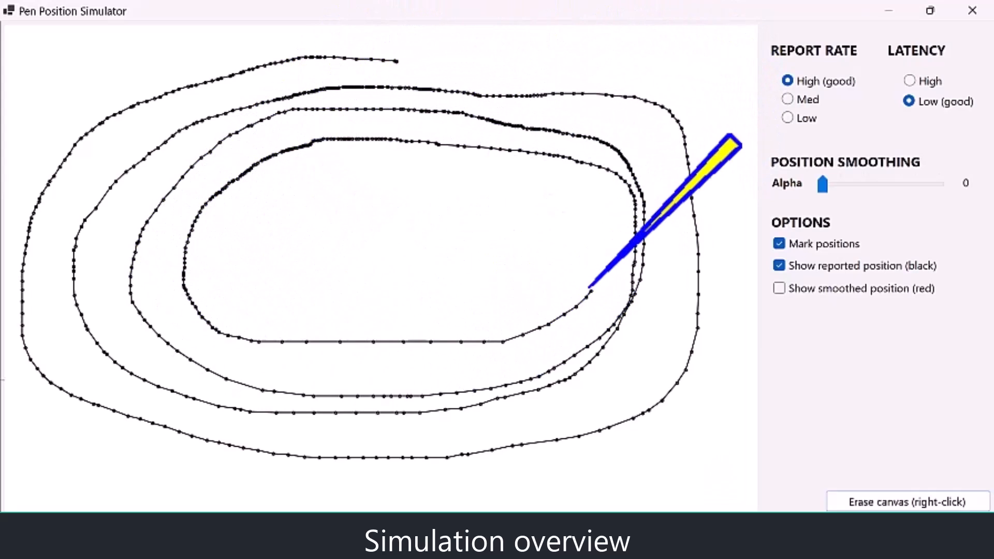
left_click_drag(593, 295, 326, 181)
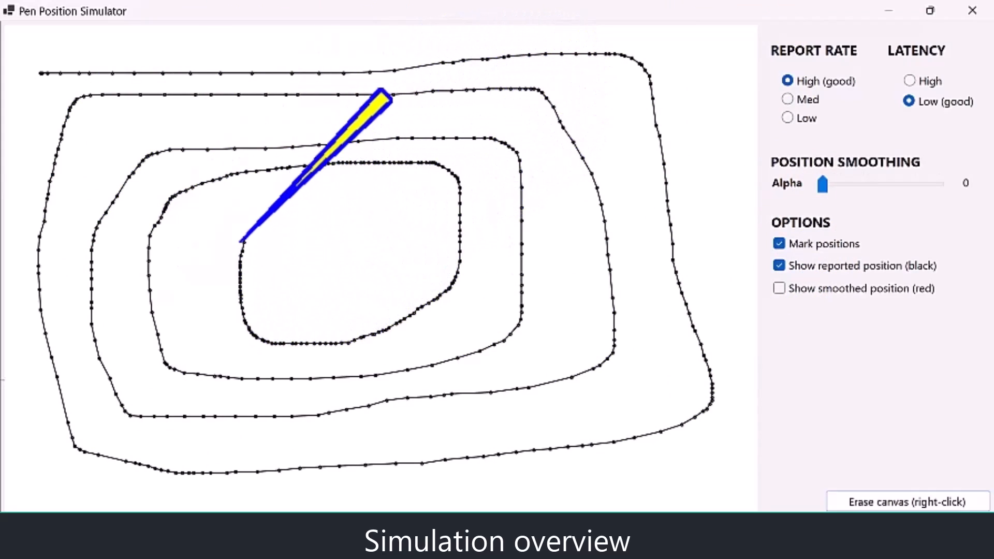
left_click_drag(240, 237, 348, 225)
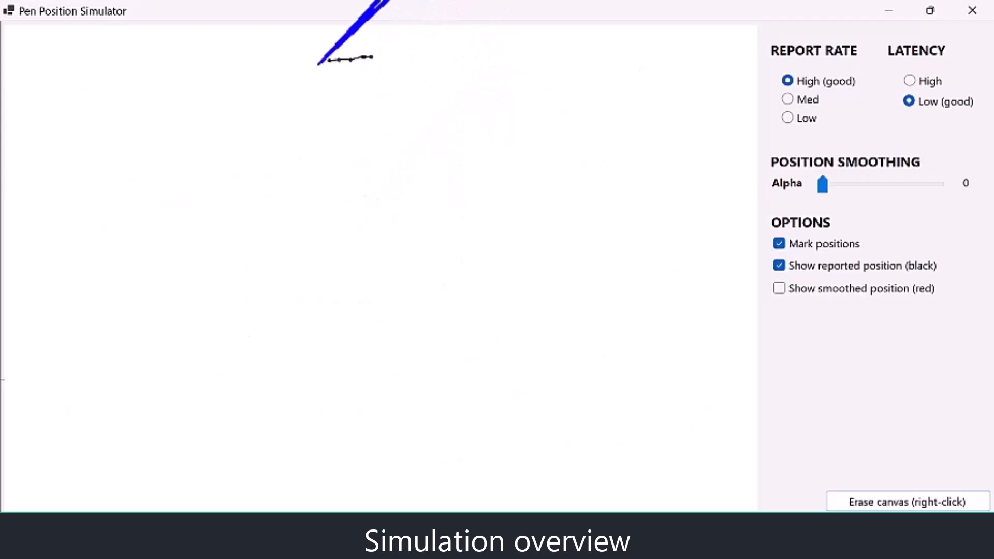
- Draw more looping strokes with reported positions marked, spiralling toward the centre
left_click_drag(345, 59, 568, 133)
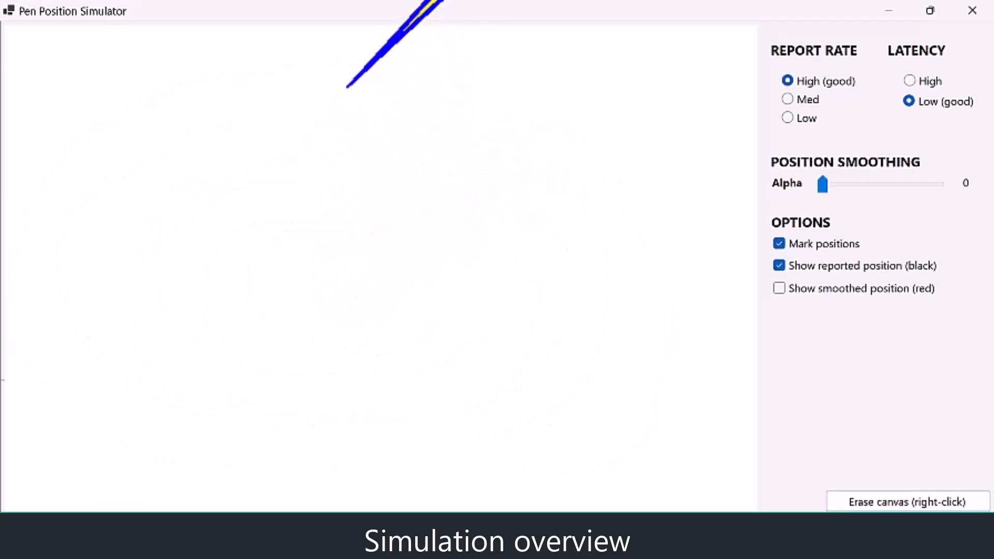
left_click_drag(368, 65, 627, 165)
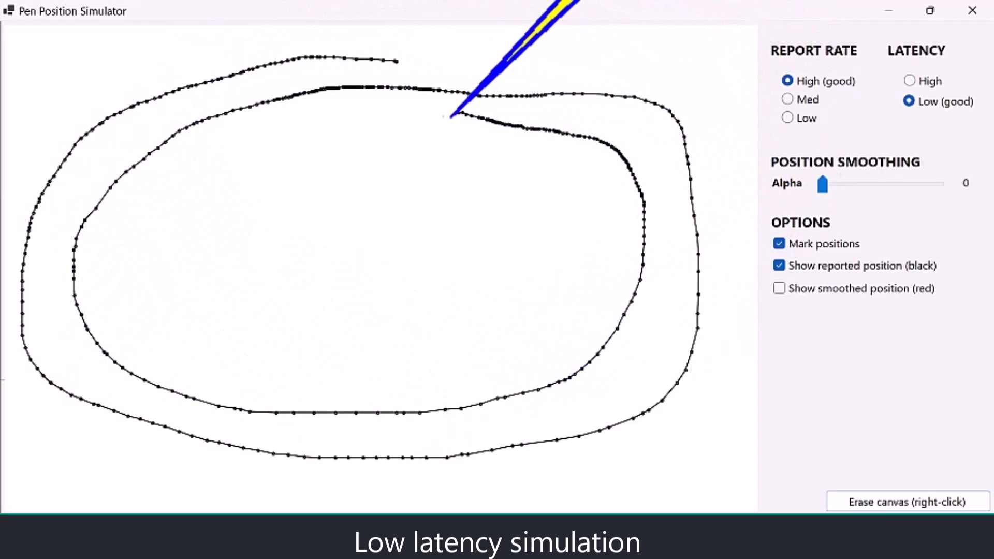
left_click_drag(450, 114, 558, 158)
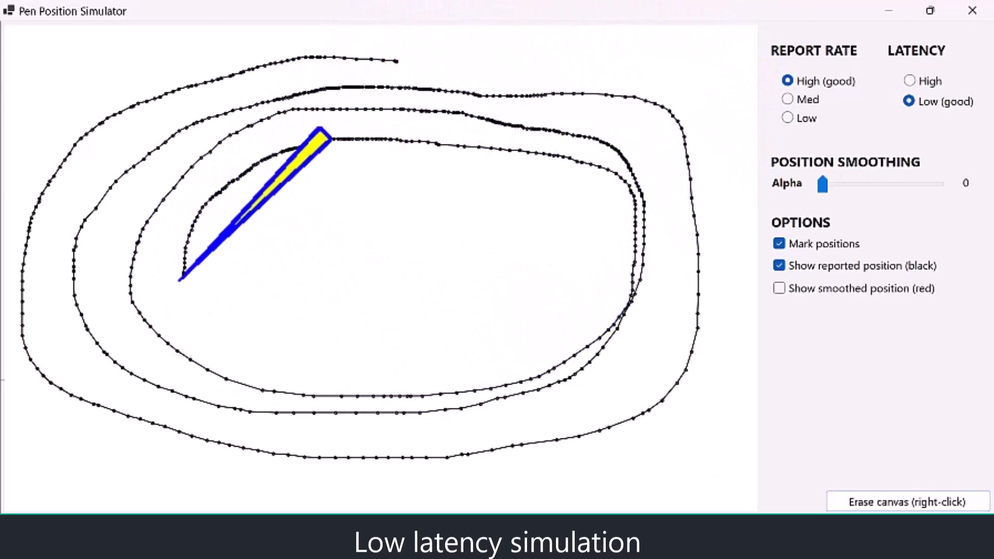
left_click_drag(323, 133, 589, 159)
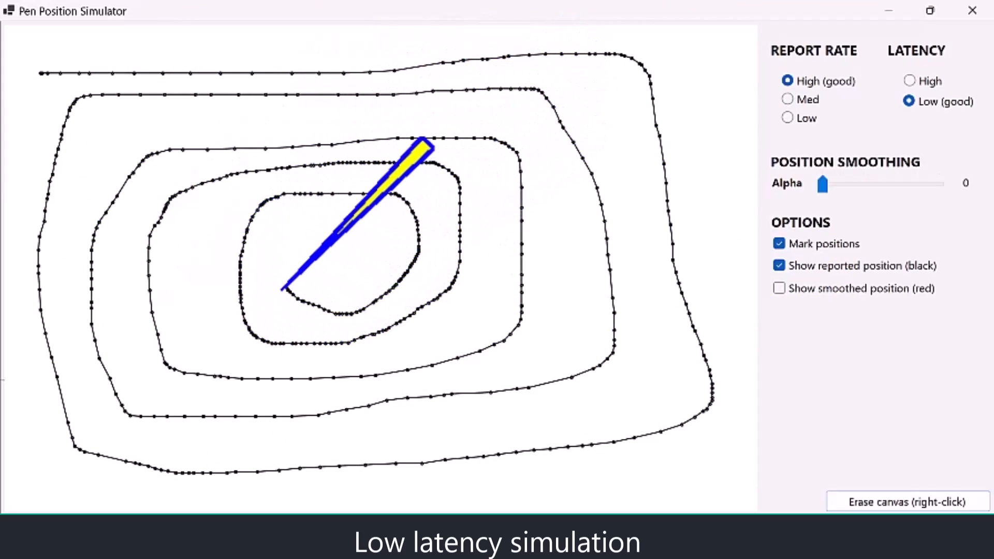
- Erase the canvas, set latency to High, and draw loops showing lagging positions
right_click(380, 253)
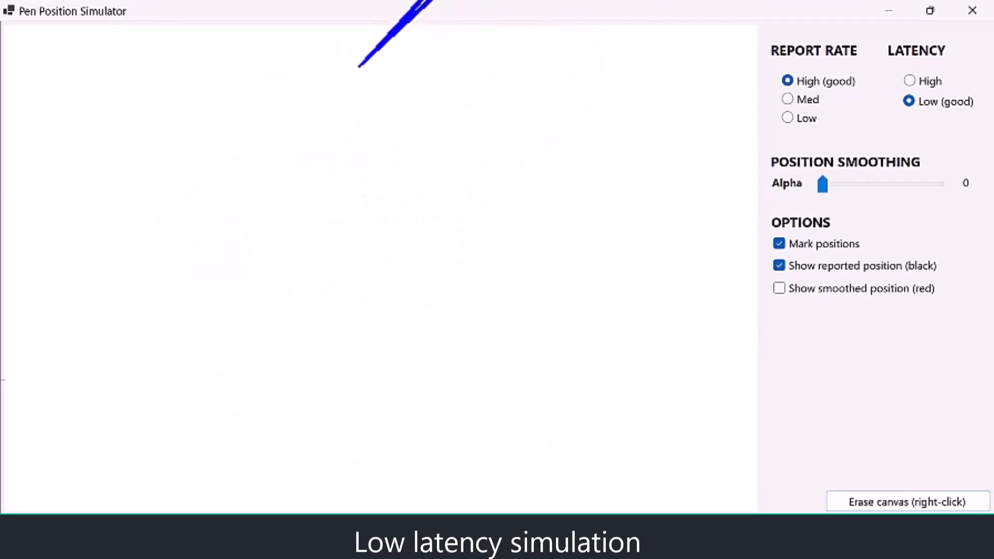
left_click(909, 81)
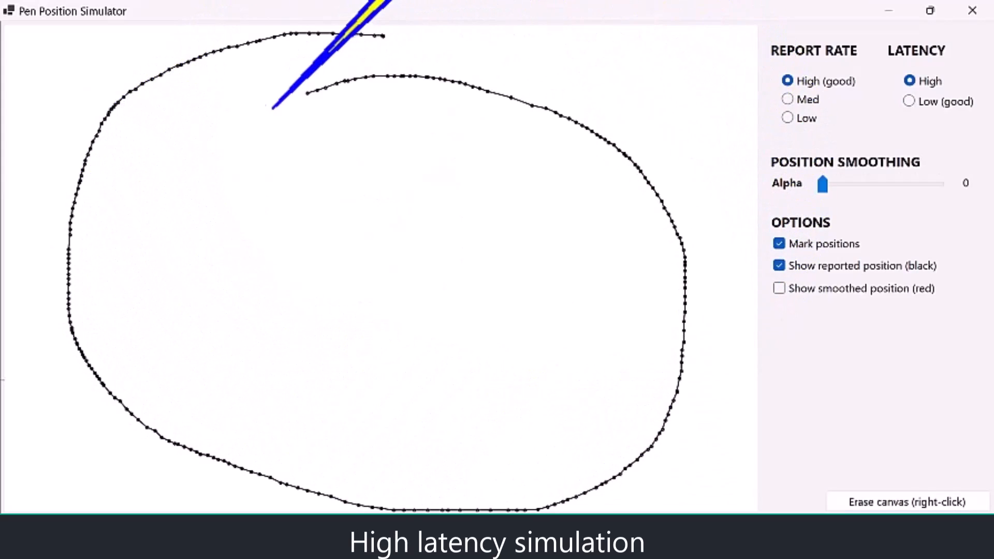
left_click_drag(305, 92, 565, 184)
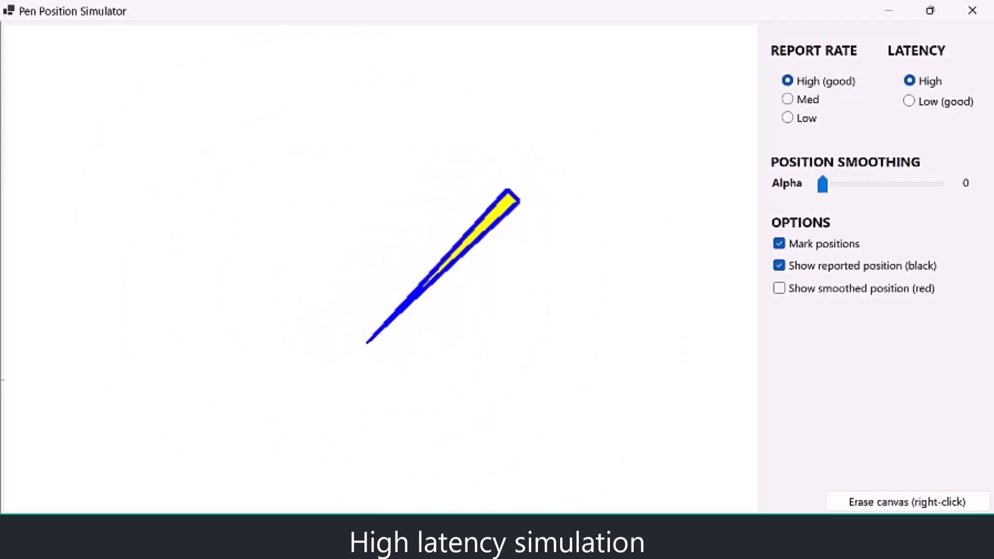
left_click_drag(507, 203, 811, 203)
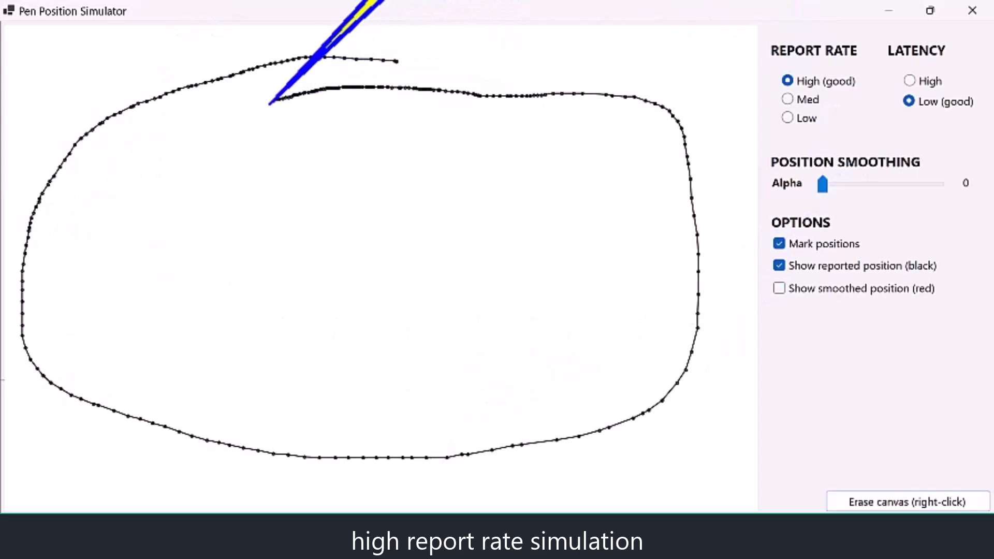
- At Low report rate, draw an inward rectangular spiral with sparse points, then erase it
left_click(787, 118)
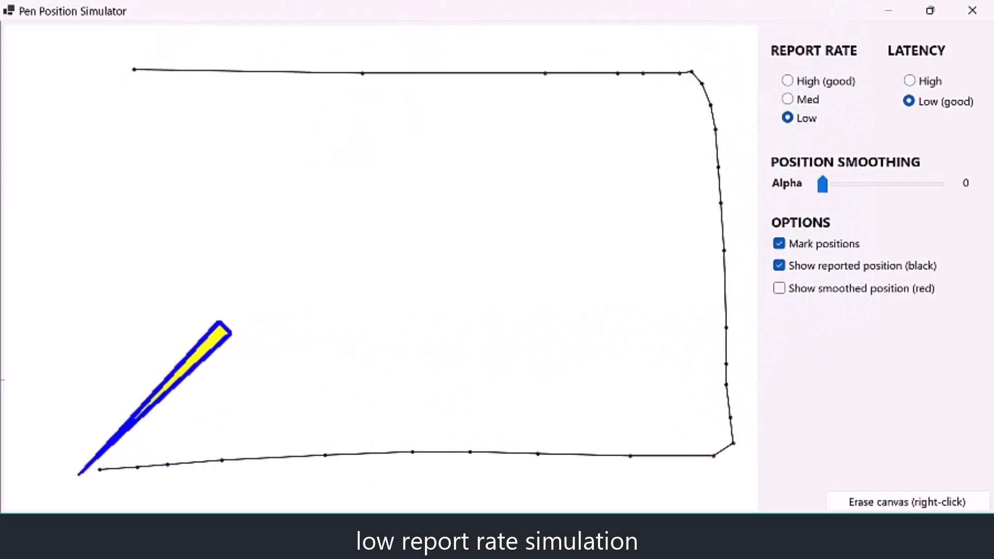
left_click_drag(95, 456, 633, 101)
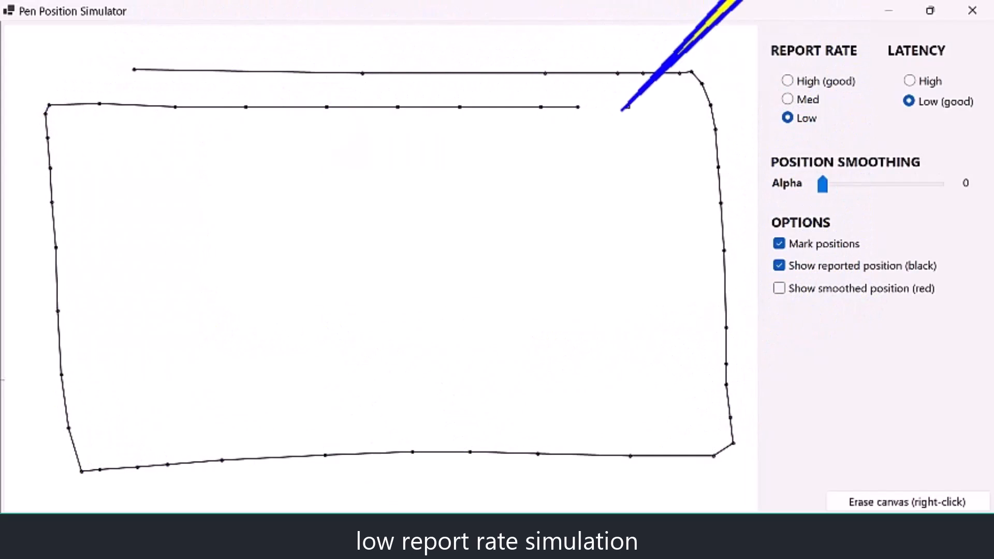
left_click_drag(627, 105, 110, 441)
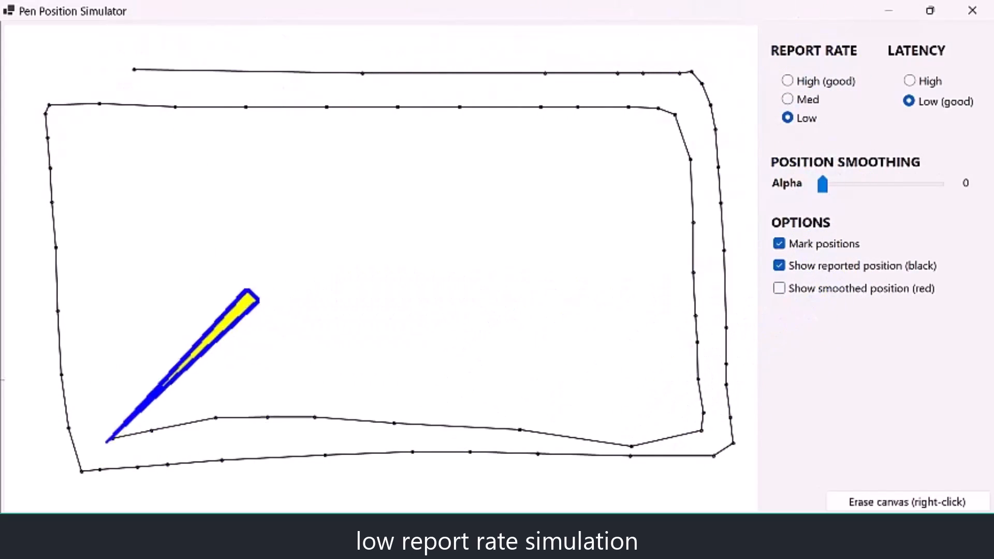
left_click_drag(108, 438, 546, 133)
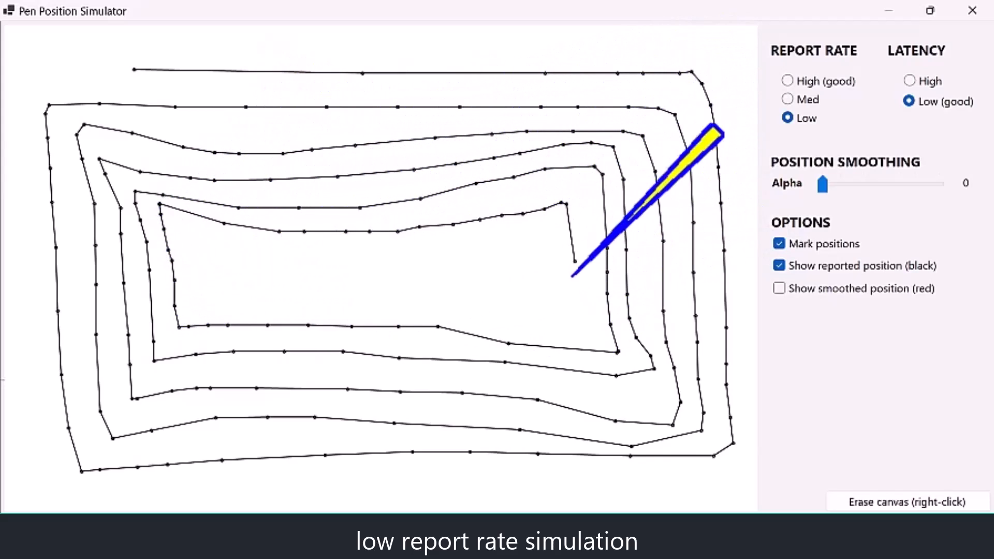
left_click_drag(574, 275, 482, 259)
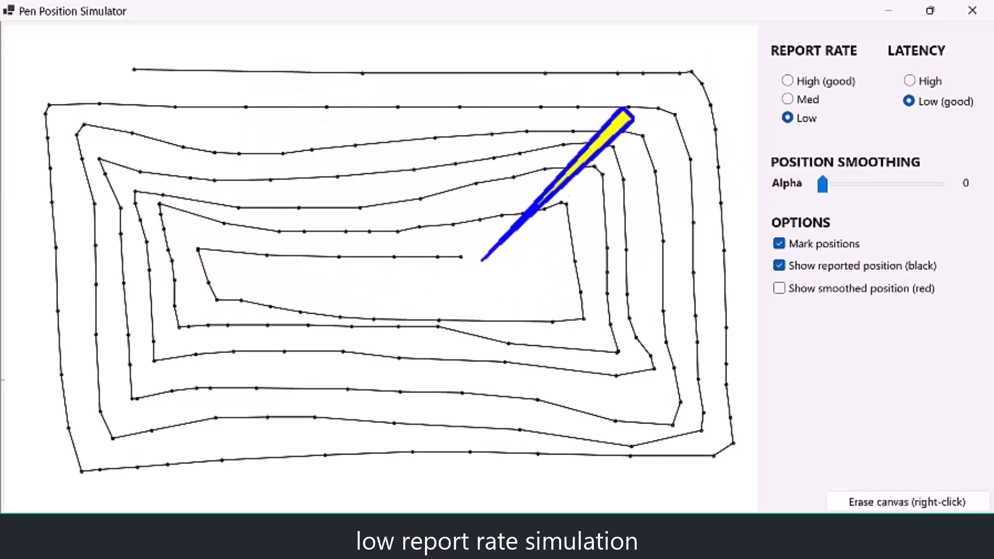
right_click(380, 253)
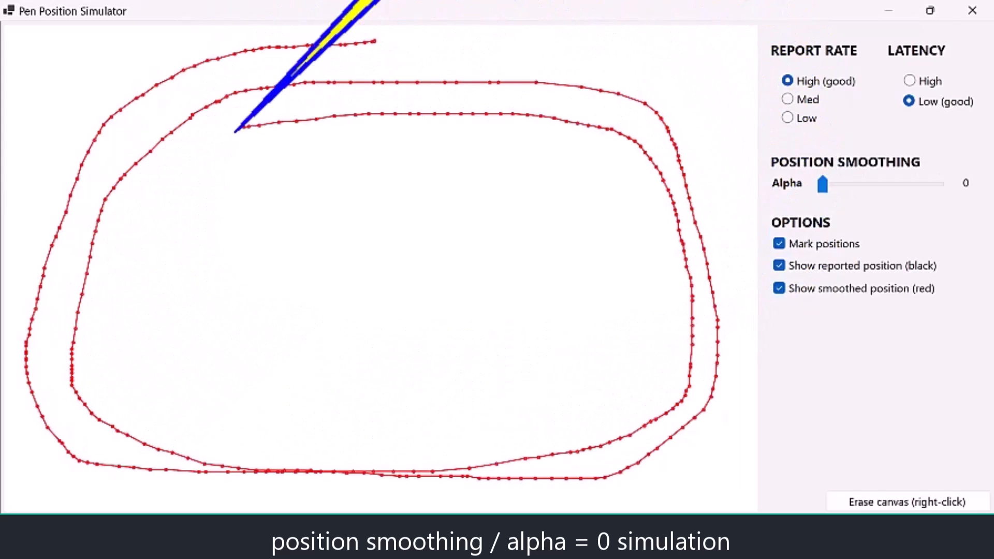
mouse_move(822, 184)
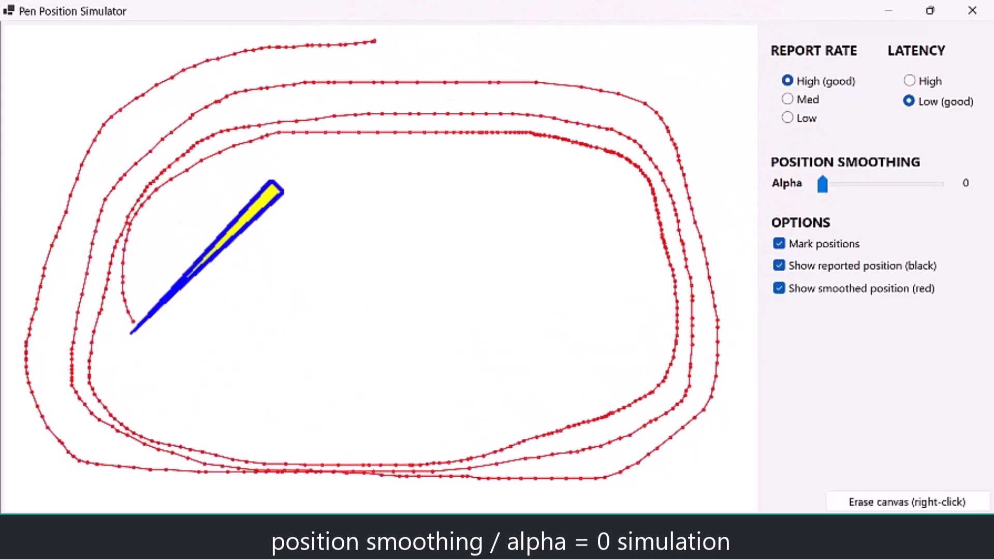
mouse_move(336, 41)
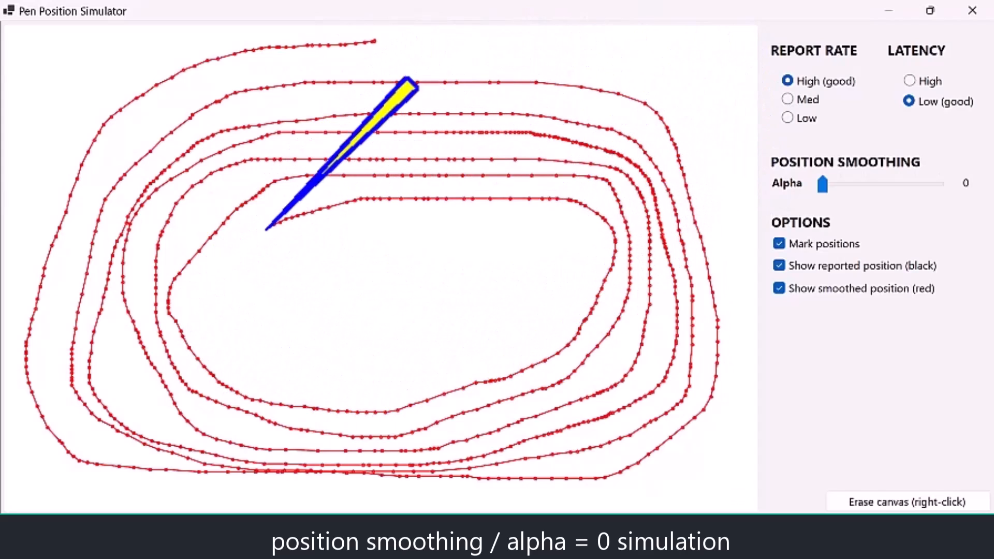
mouse_move(422, 211)
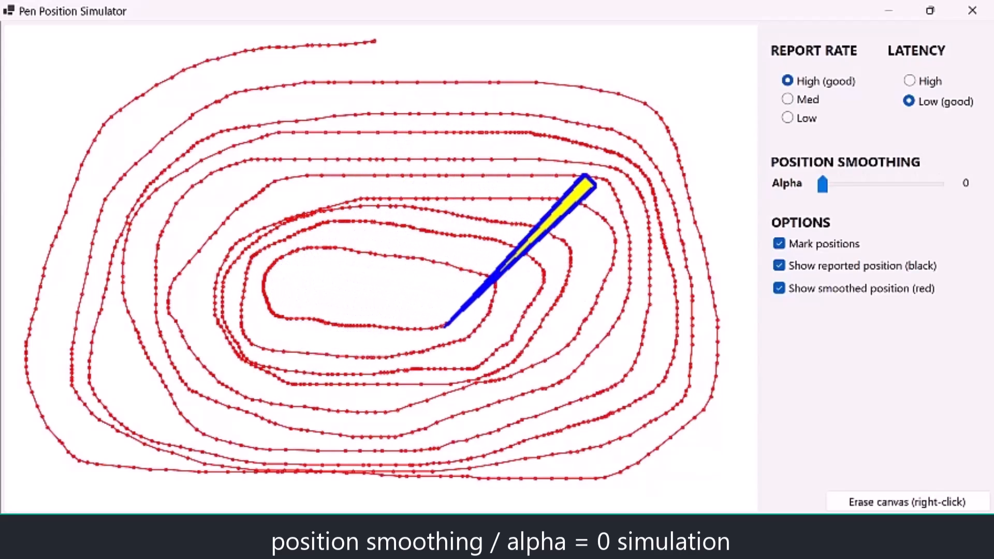
- Erase the red-traced rounded spiral, leaving the canvas blank
right_click(380, 253)
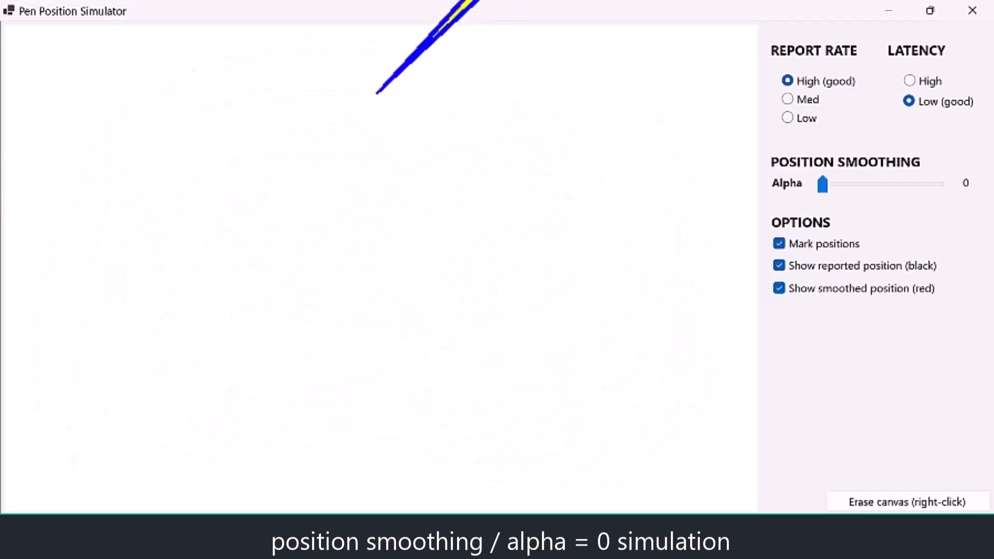
- Set Alpha to 0.5, draw an oval spiral inward, and erase it
left_click_drag(824, 184, 881, 183)
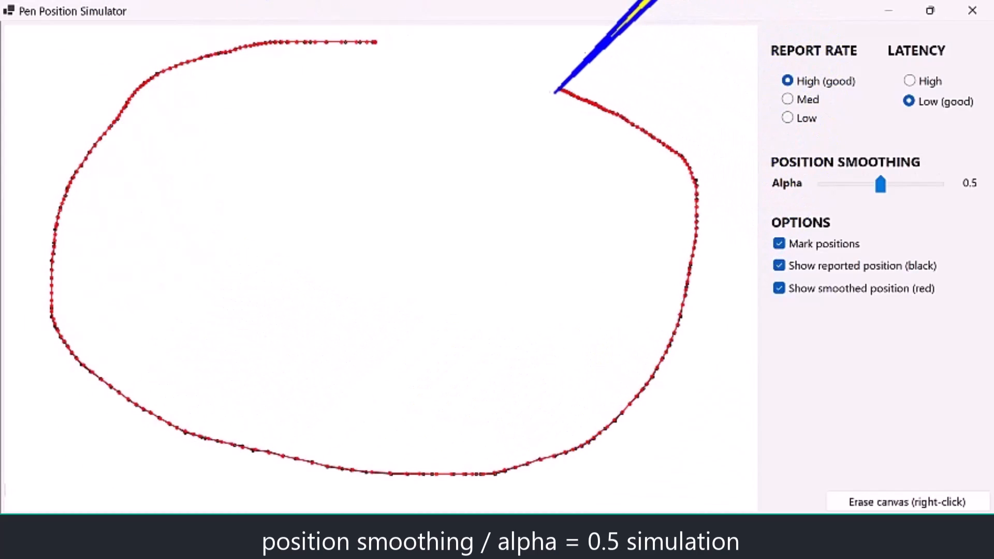
left_click_drag(558, 89, 184, 114)
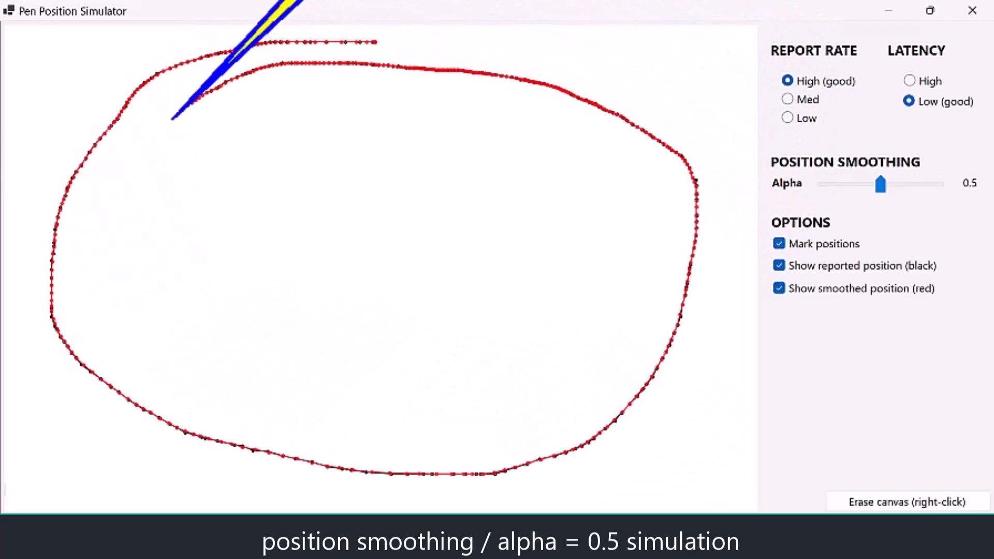
left_click_drag(183, 114, 558, 127)
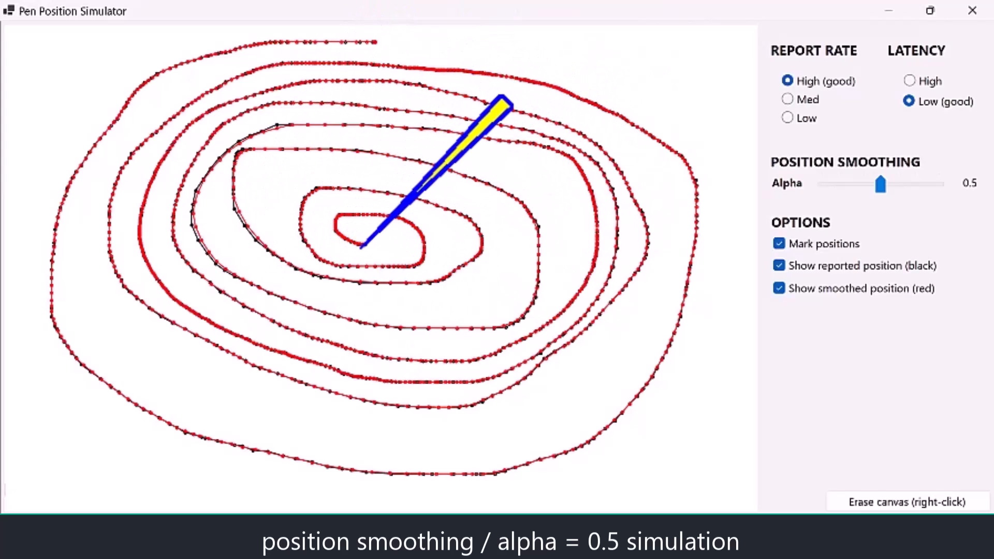
right_click(364, 248)
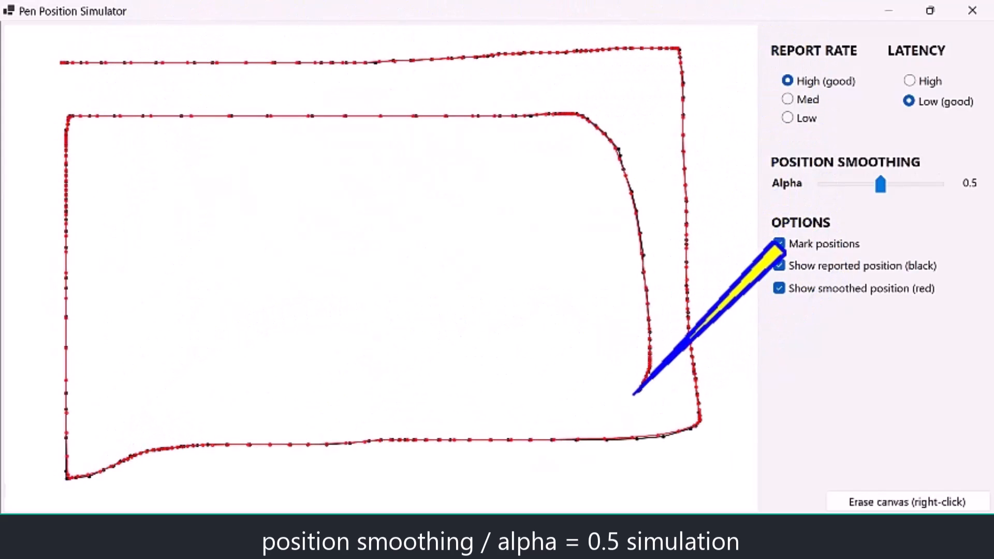
- Draw nested rectangular loops inward, then raise Alpha to 0.95
left_click_drag(640, 387, 612, 301)
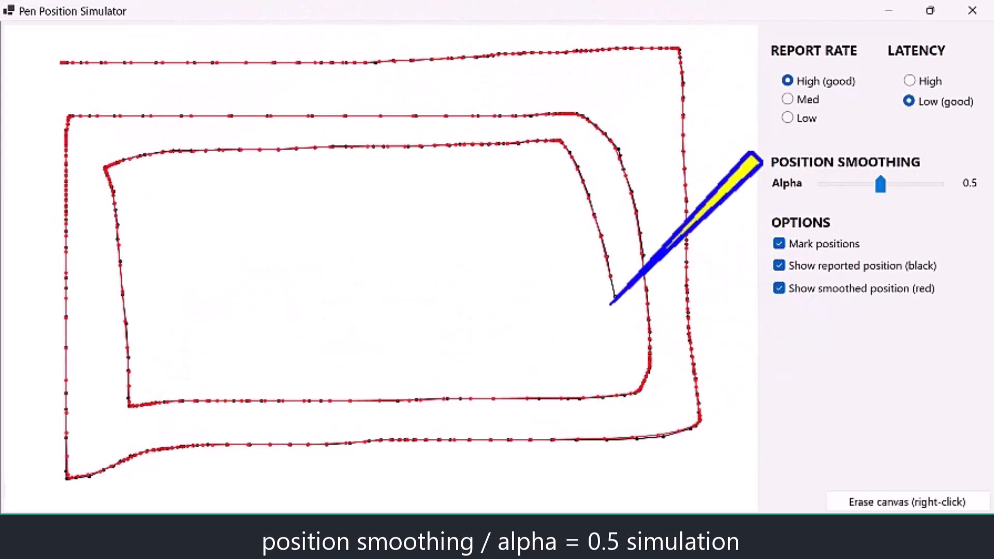
left_click_drag(615, 304, 513, 174)
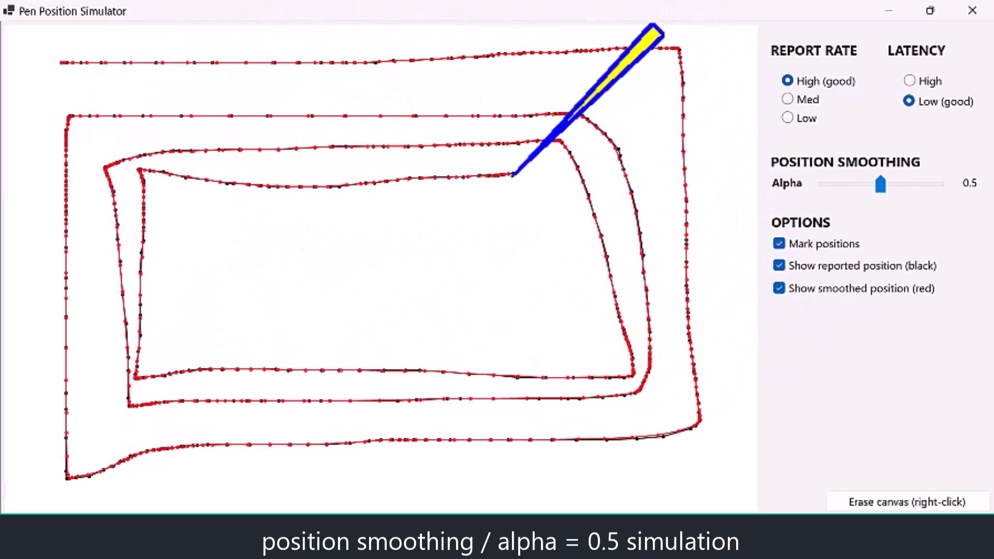
left_click_drag(513, 177, 409, 215)
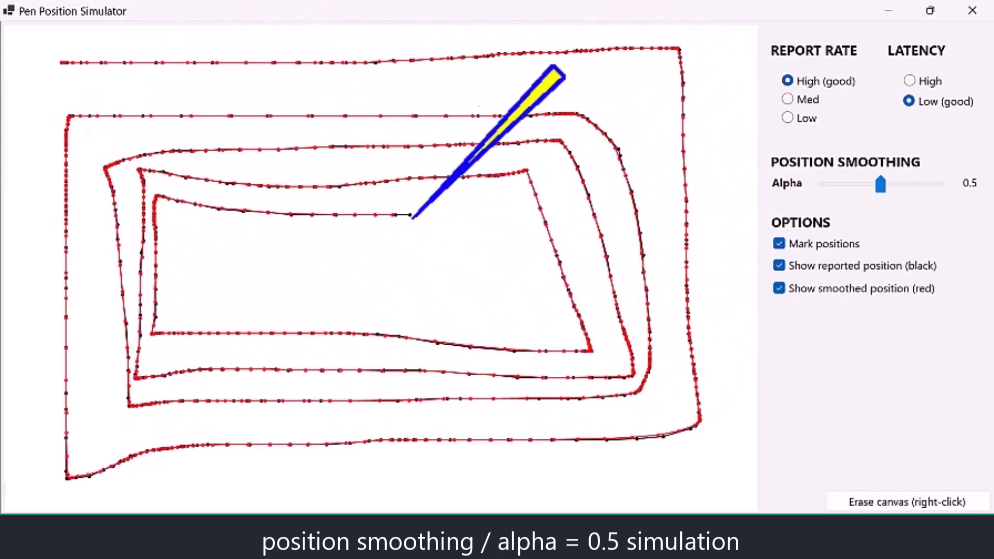
left_click_drag(880, 184, 933, 183)
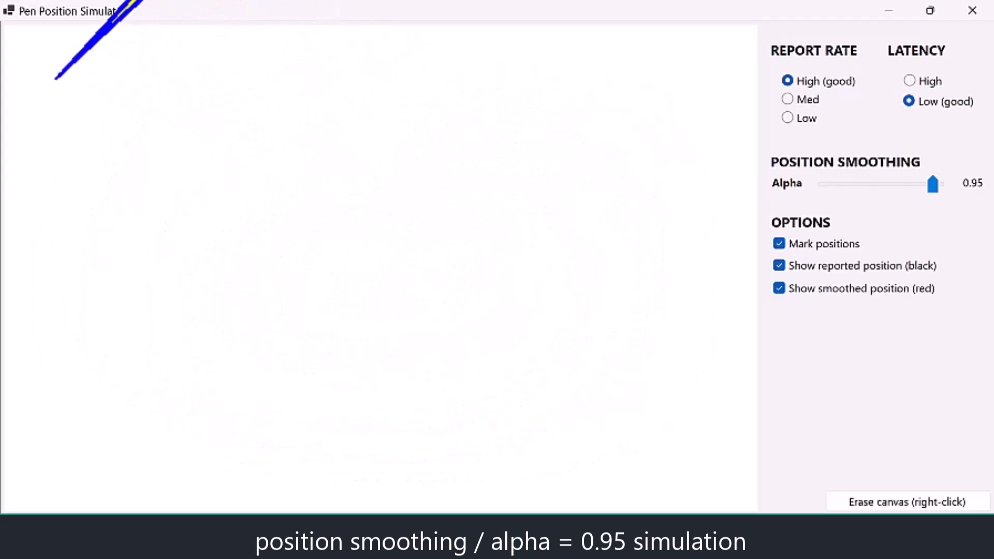
- Trace a rectangular spiral inward from the top-left, showing the red trace lagging at corners
left_click_drag(76, 73, 691, 89)
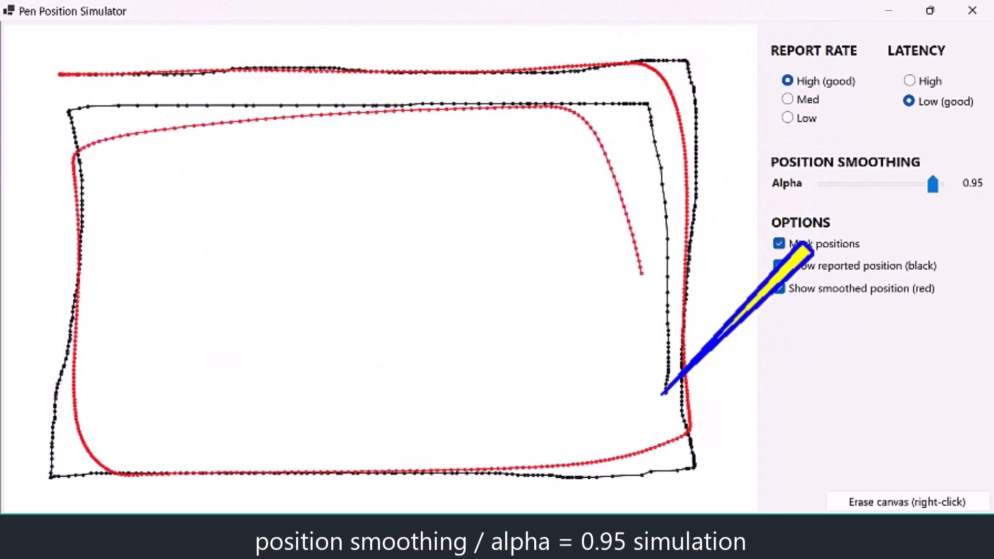
left_click_drag(665, 393, 190, 158)
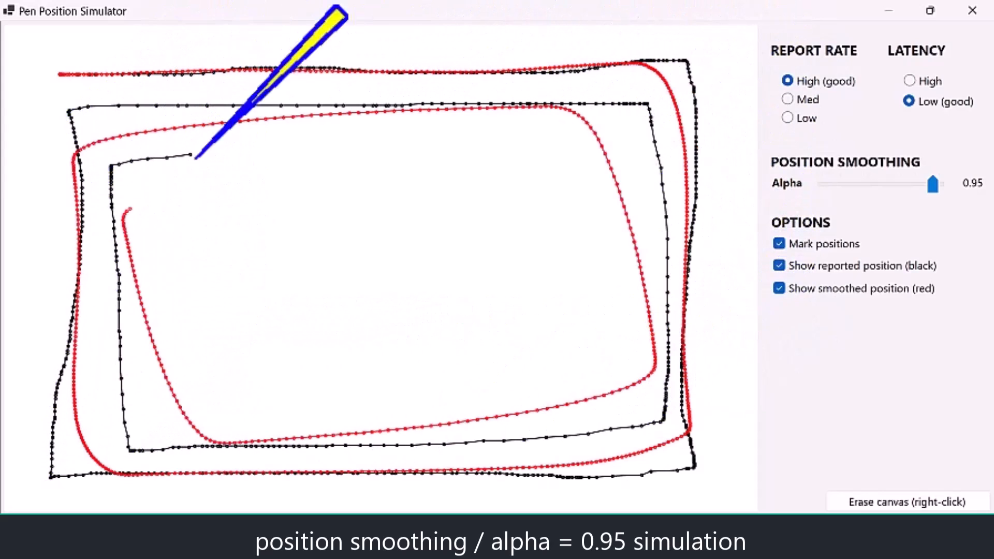